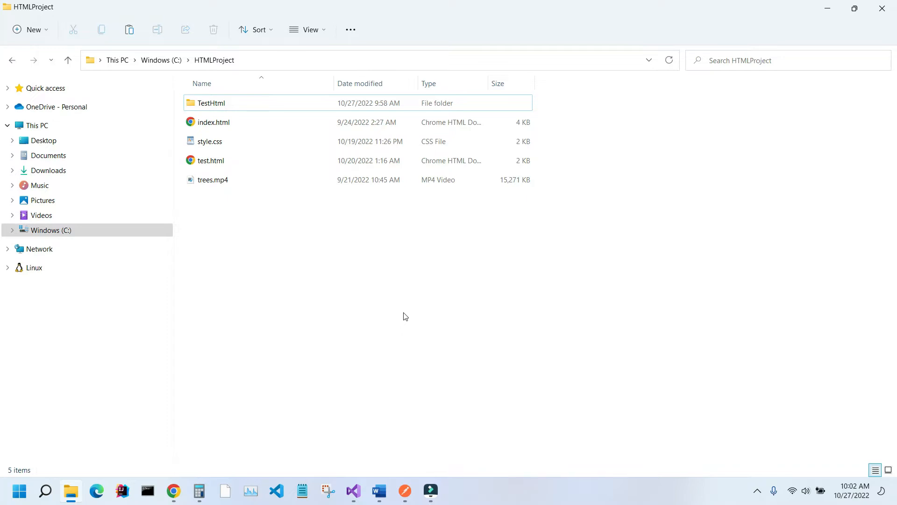
{"action": "mouse_move", "coordinate": [276, 491]}
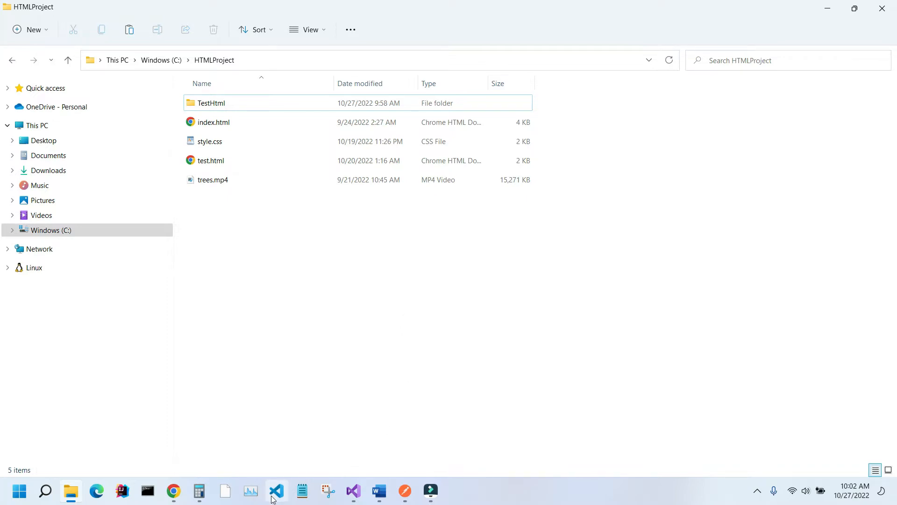
Open a new VS Code window from the taskbar and start Open Folder from the empty Explorer.
{"action": "right_click", "coordinate": [277, 491]}
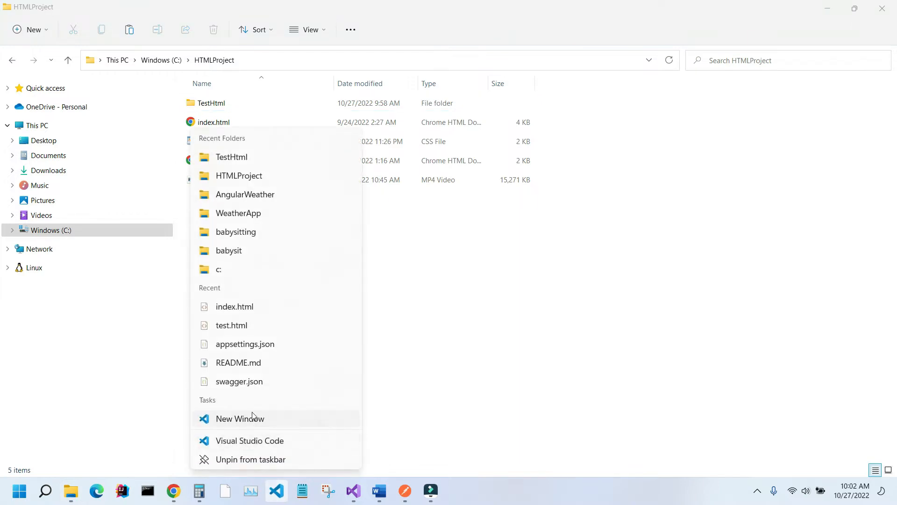
{"action": "left_click", "coordinate": [249, 440]}
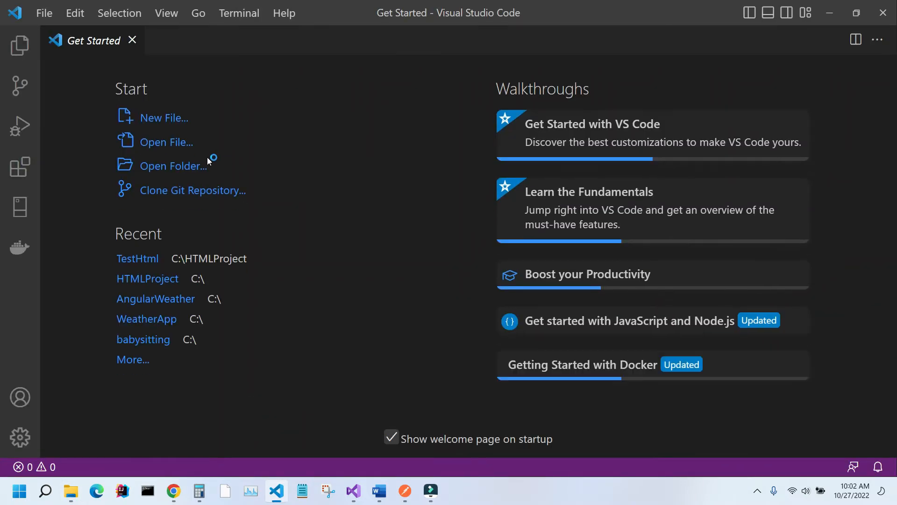
{"action": "left_click", "coordinate": [20, 45]}
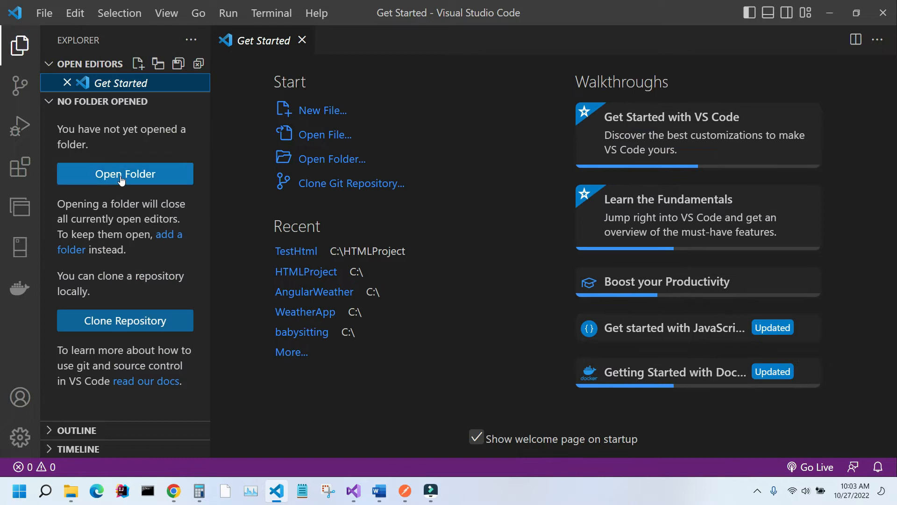
{"action": "left_click", "coordinate": [125, 174]}
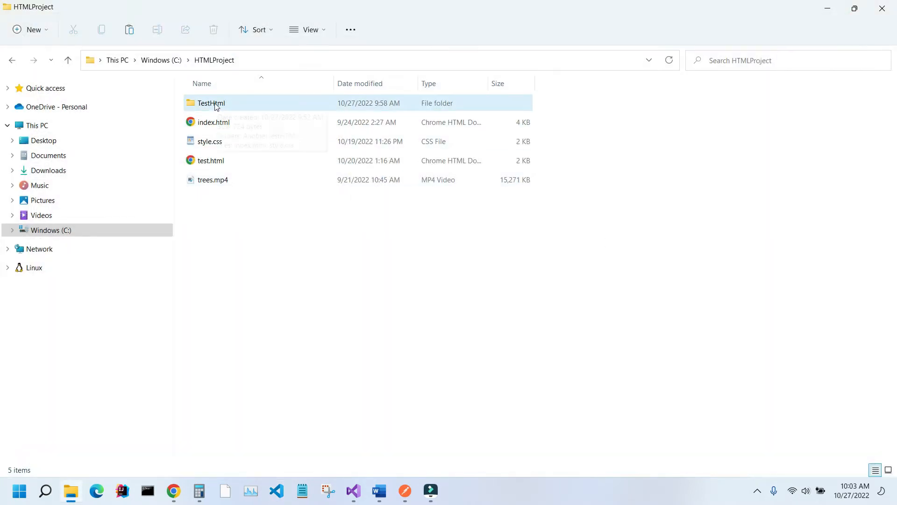
Navigate into TestHtml, then its AnotherTestHTML subfolder containing index.html and style.css.
{"action": "double_click", "coordinate": [211, 103]}
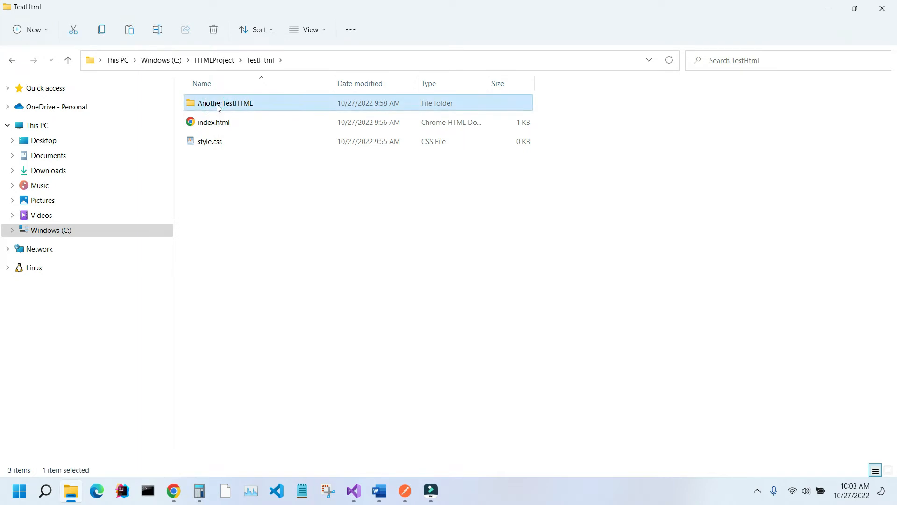
{"action": "double_click", "coordinate": [225, 103]}
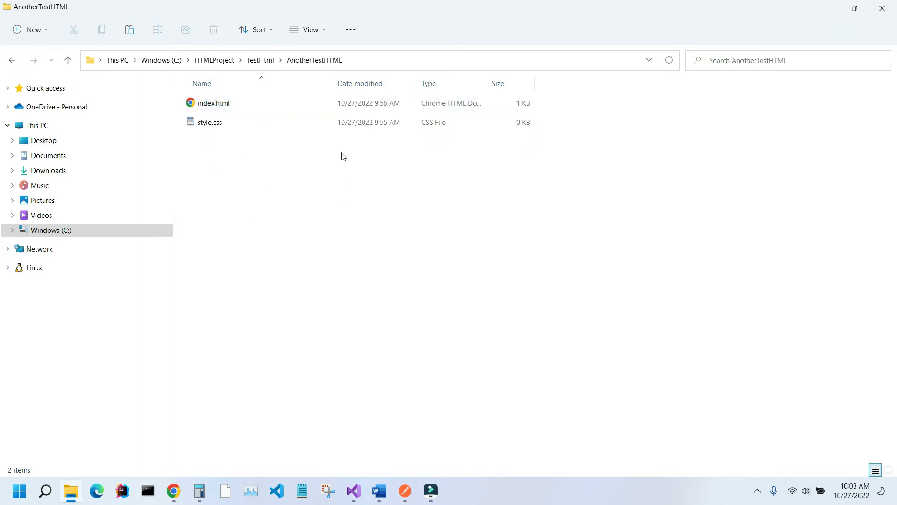
{"action": "mouse_move", "coordinate": [227, 166]}
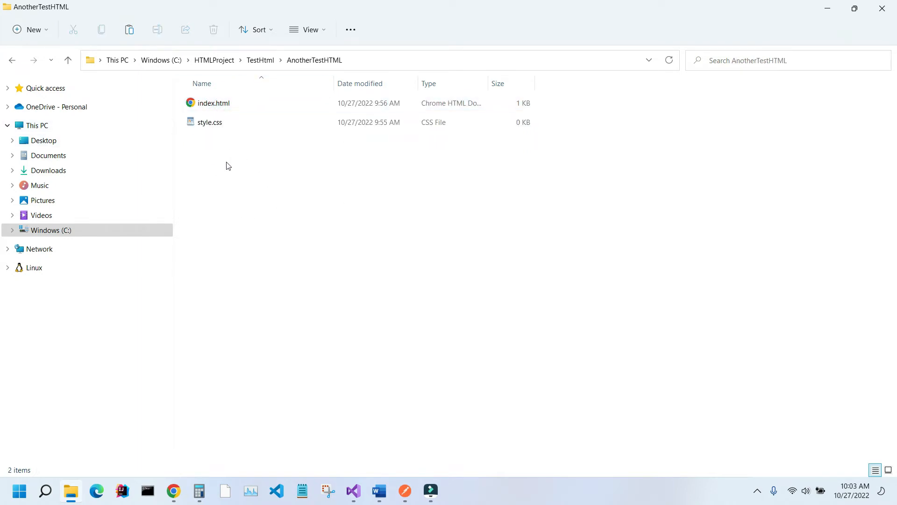
{"action": "mouse_move", "coordinate": [241, 176]}
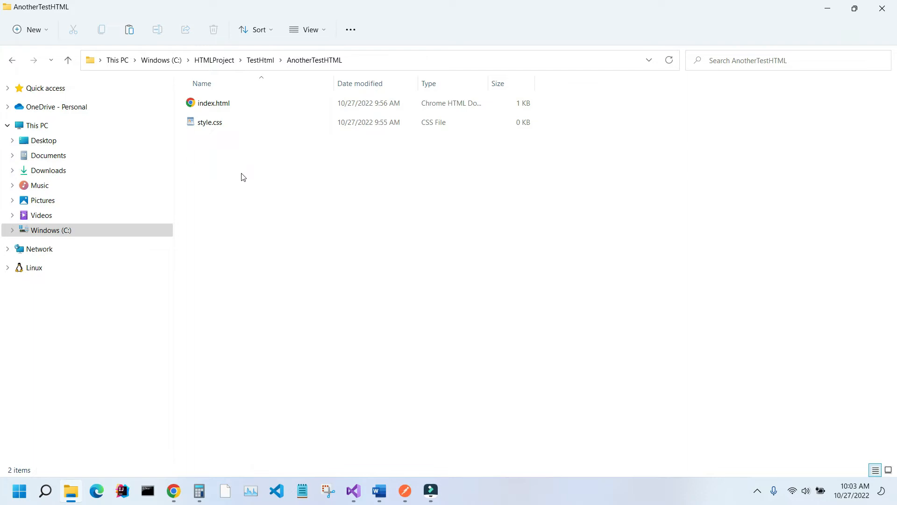
{"action": "mouse_move", "coordinate": [383, 65]}
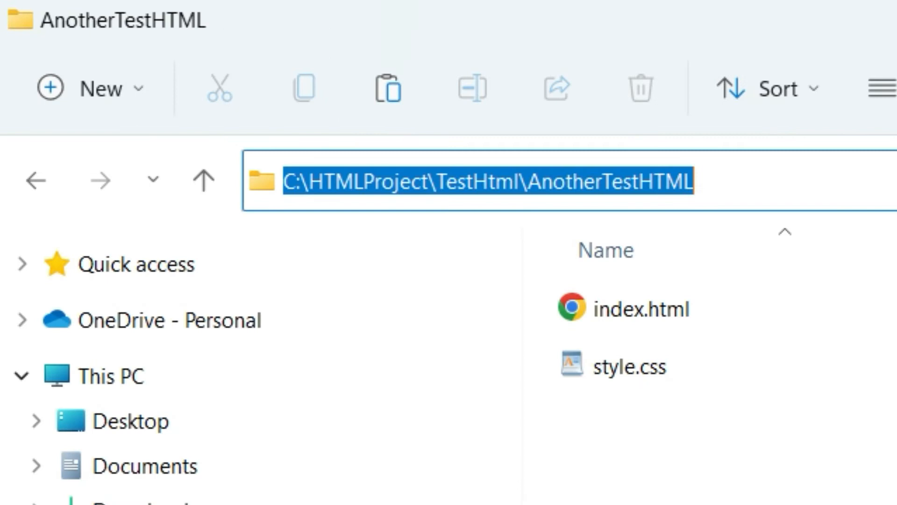
Enter 'cmd' in the AnotherTestHTML address bar to launch Command Prompt there.
{"action": "type", "text": "cmd"}
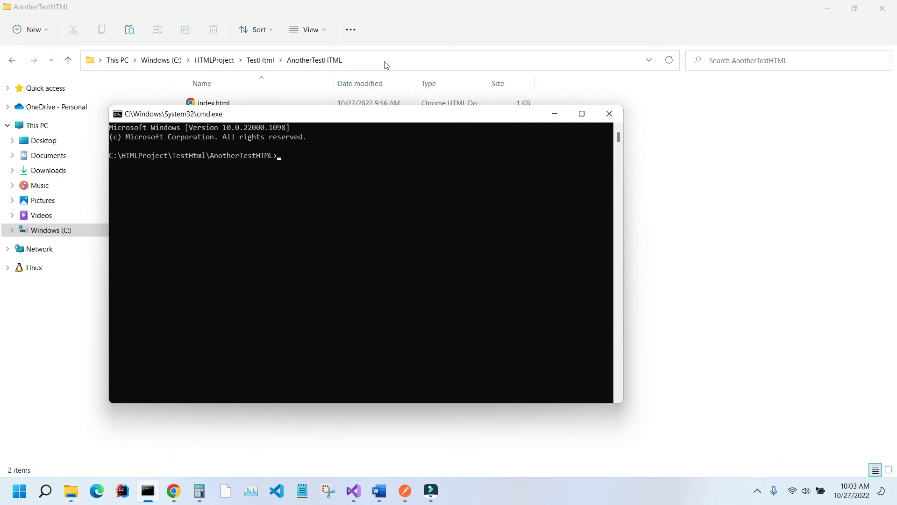
Run 'code .' at the prompt to open AnotherTestHTML in VS Code.
{"action": "type", "text": "cod"}
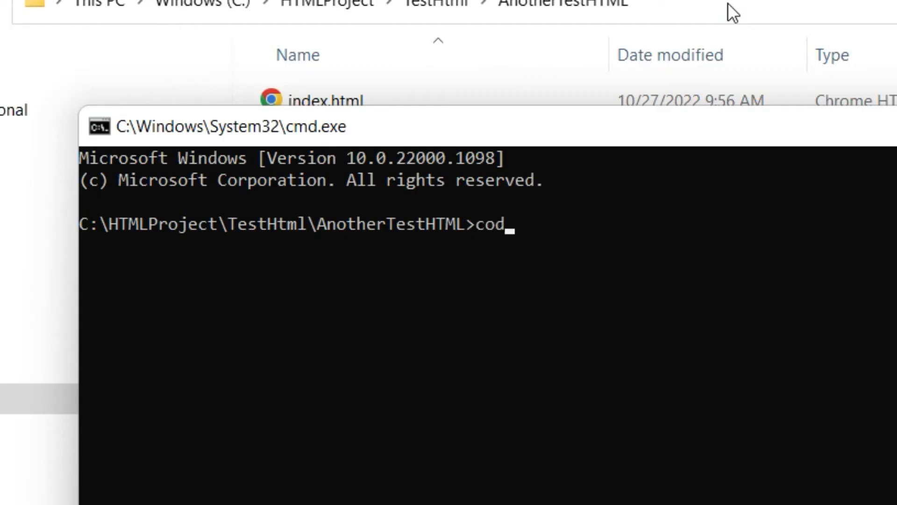
{"action": "type", "text": "e"}
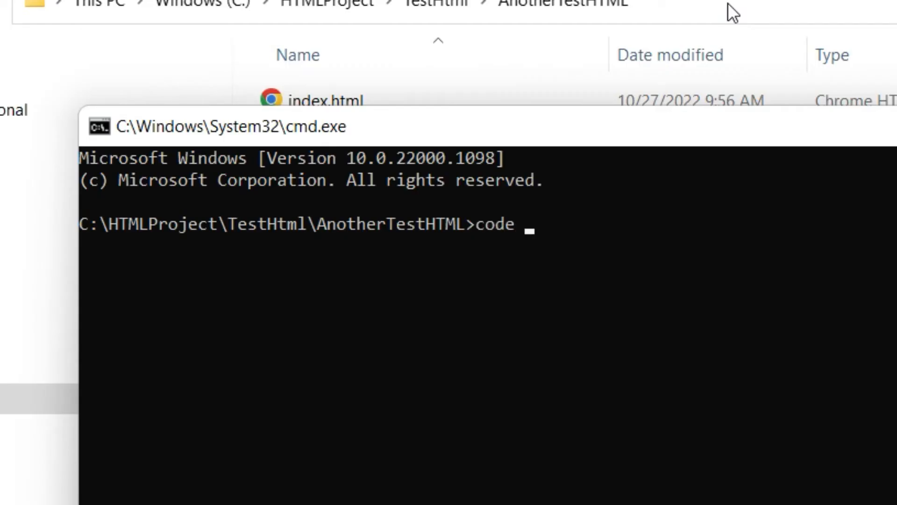
{"action": "type", "text": "."}
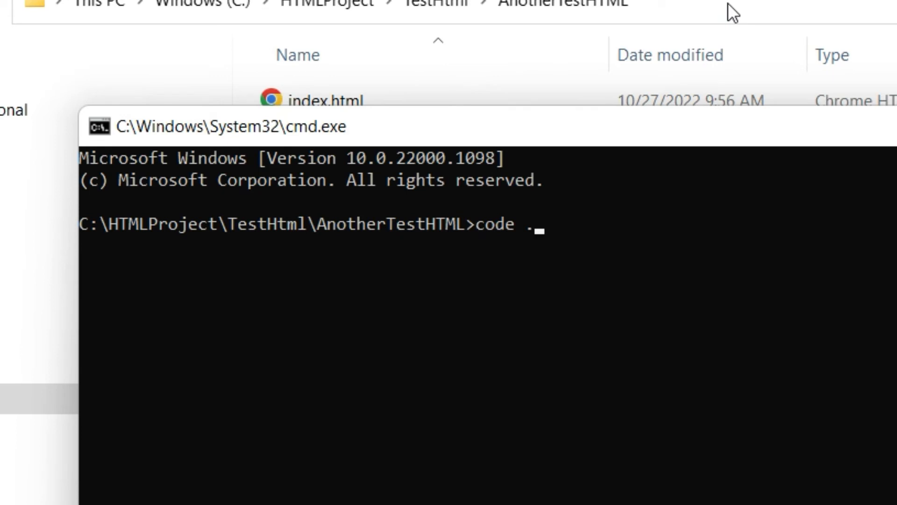
{"action": "key", "text": "Return"}
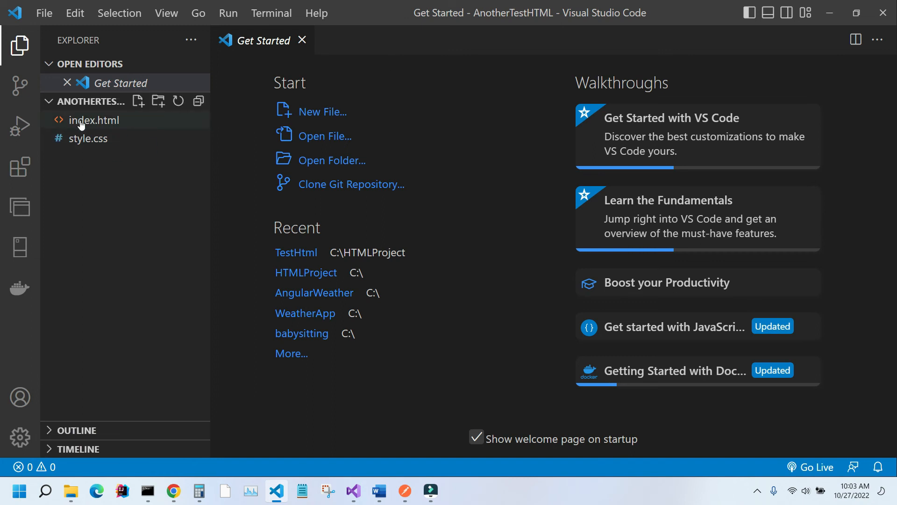
Open index.html from the Explorer sidebar, showing its 'Thank you for watching!' markup.
{"action": "left_click", "coordinate": [89, 120]}
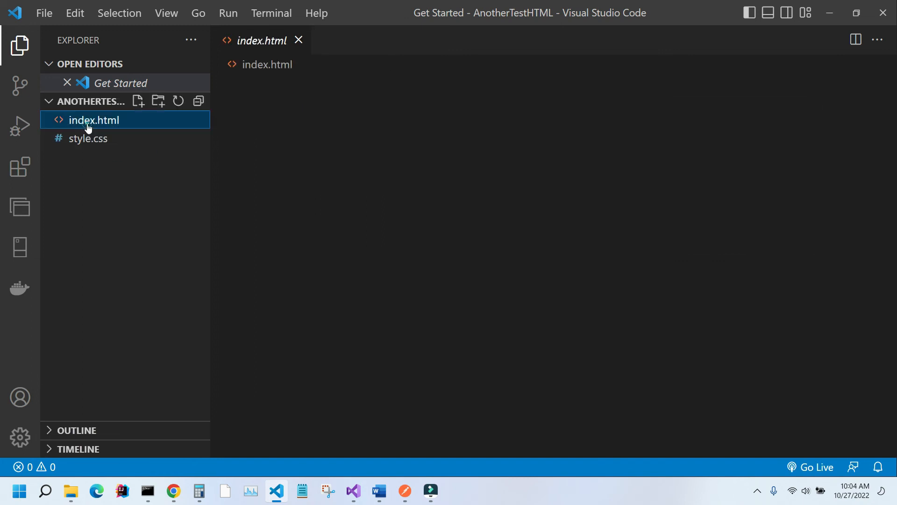
{"action": "left_click", "coordinate": [93, 119]}
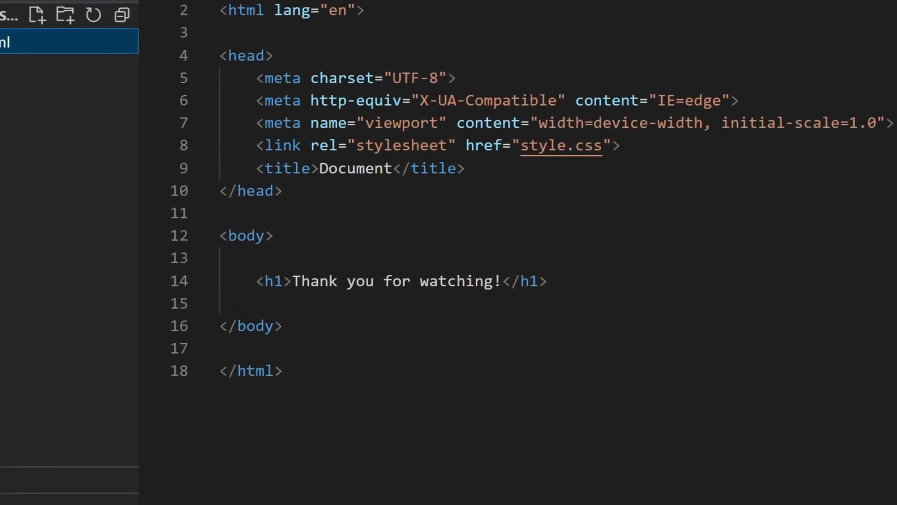